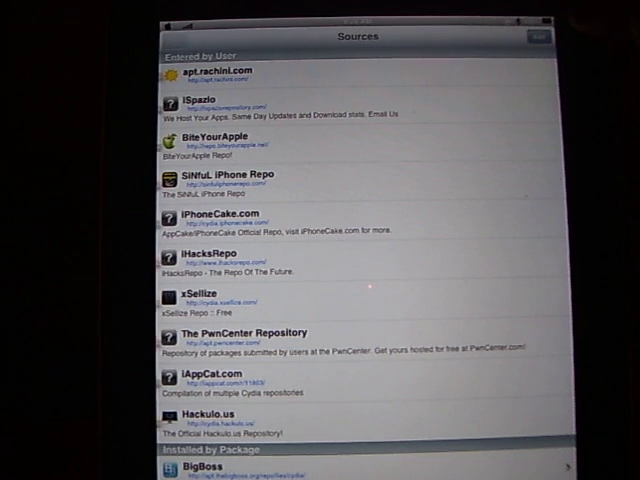
- Put Cydia's sources list into edit mode and start adding a new repository
click(537, 37)
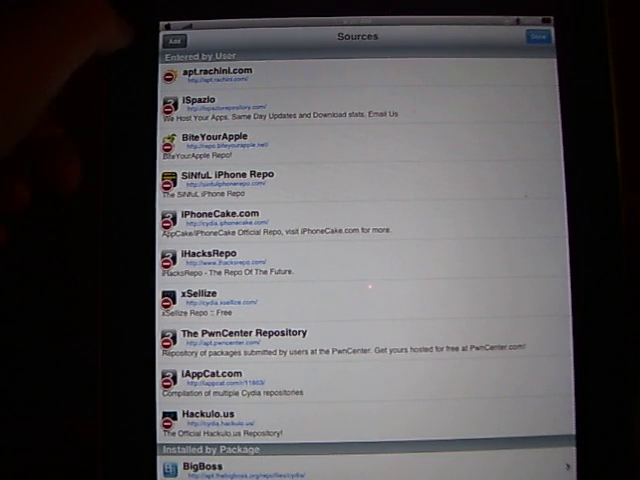
click(174, 37)
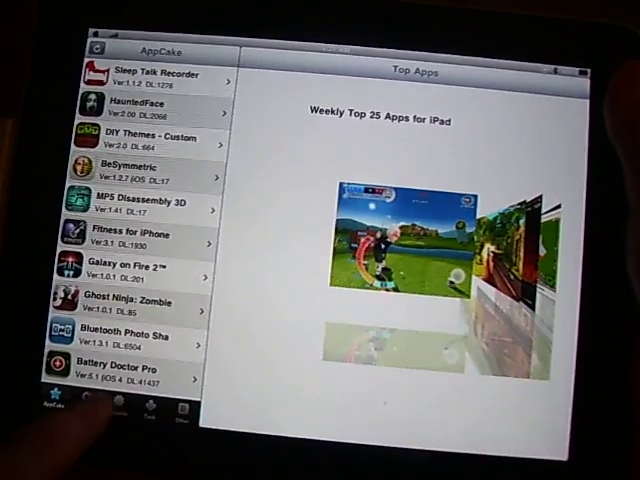
- Browse AppCake's More section categories and open the featured Let's Golf! 2 HD details
click(90, 410)
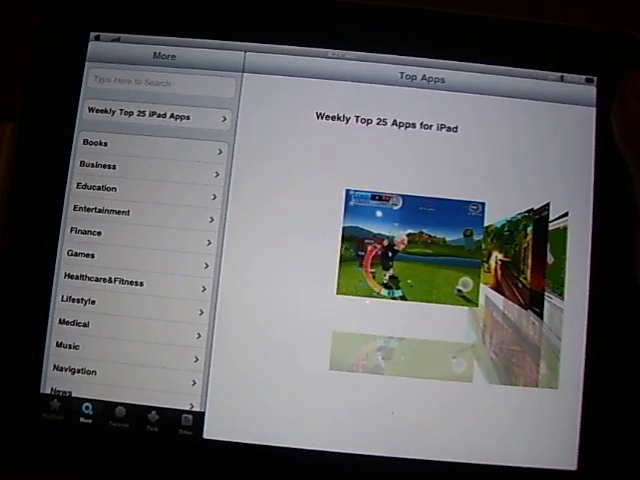
scroll(down, 3)
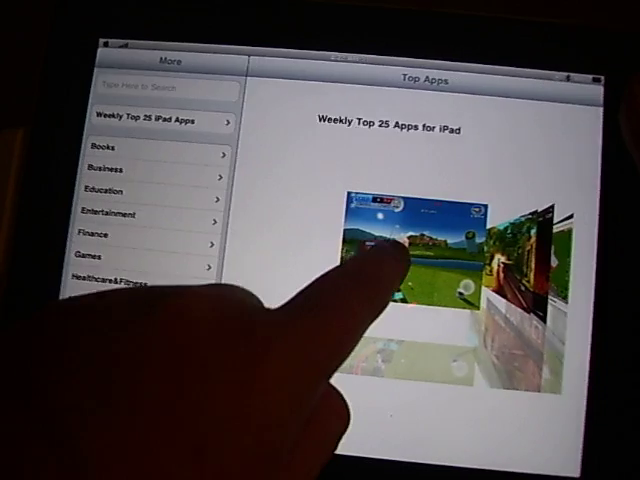
click(390, 245)
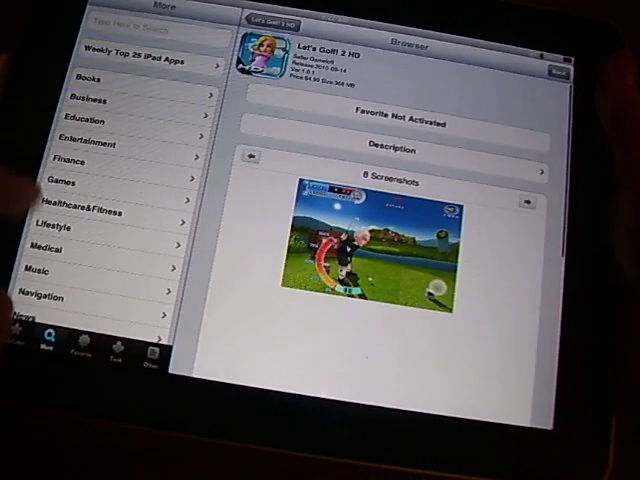
- Show the task list of downloaded .ipa packages from the Let's Golf! 2 HD page
click(122, 352)
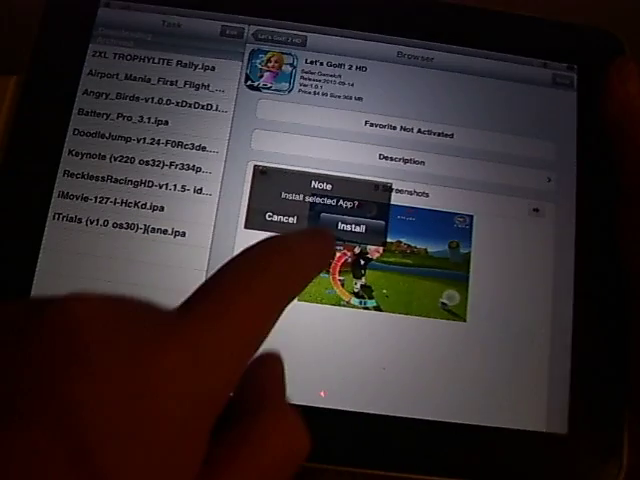
- Confirm installation of the downloaded iTrials .ipa package
click(348, 221)
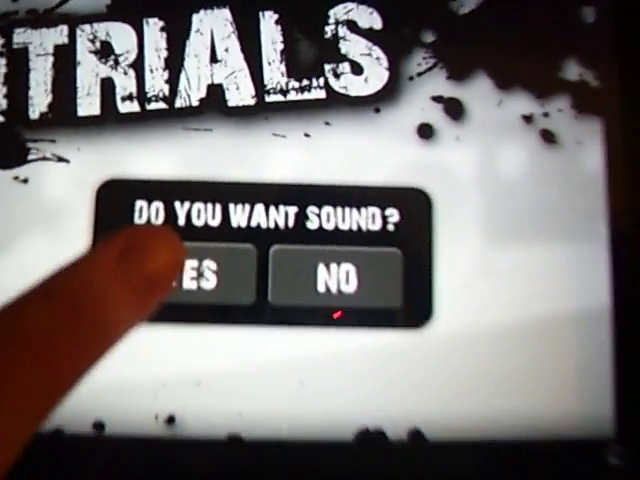
- Answer YES to the iTrials 'Do you want sound?' prompt
click(205, 277)
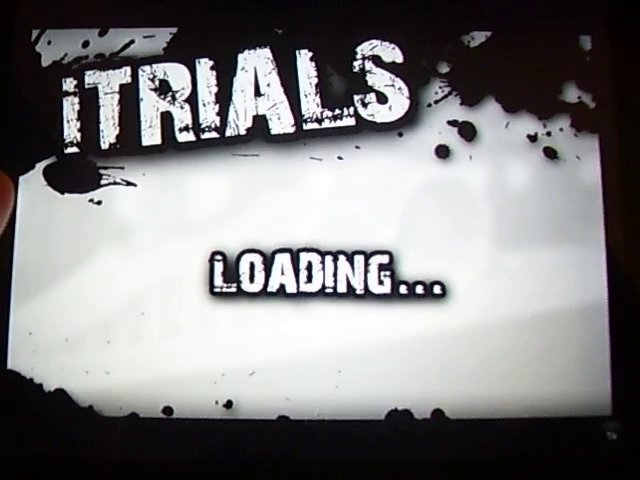